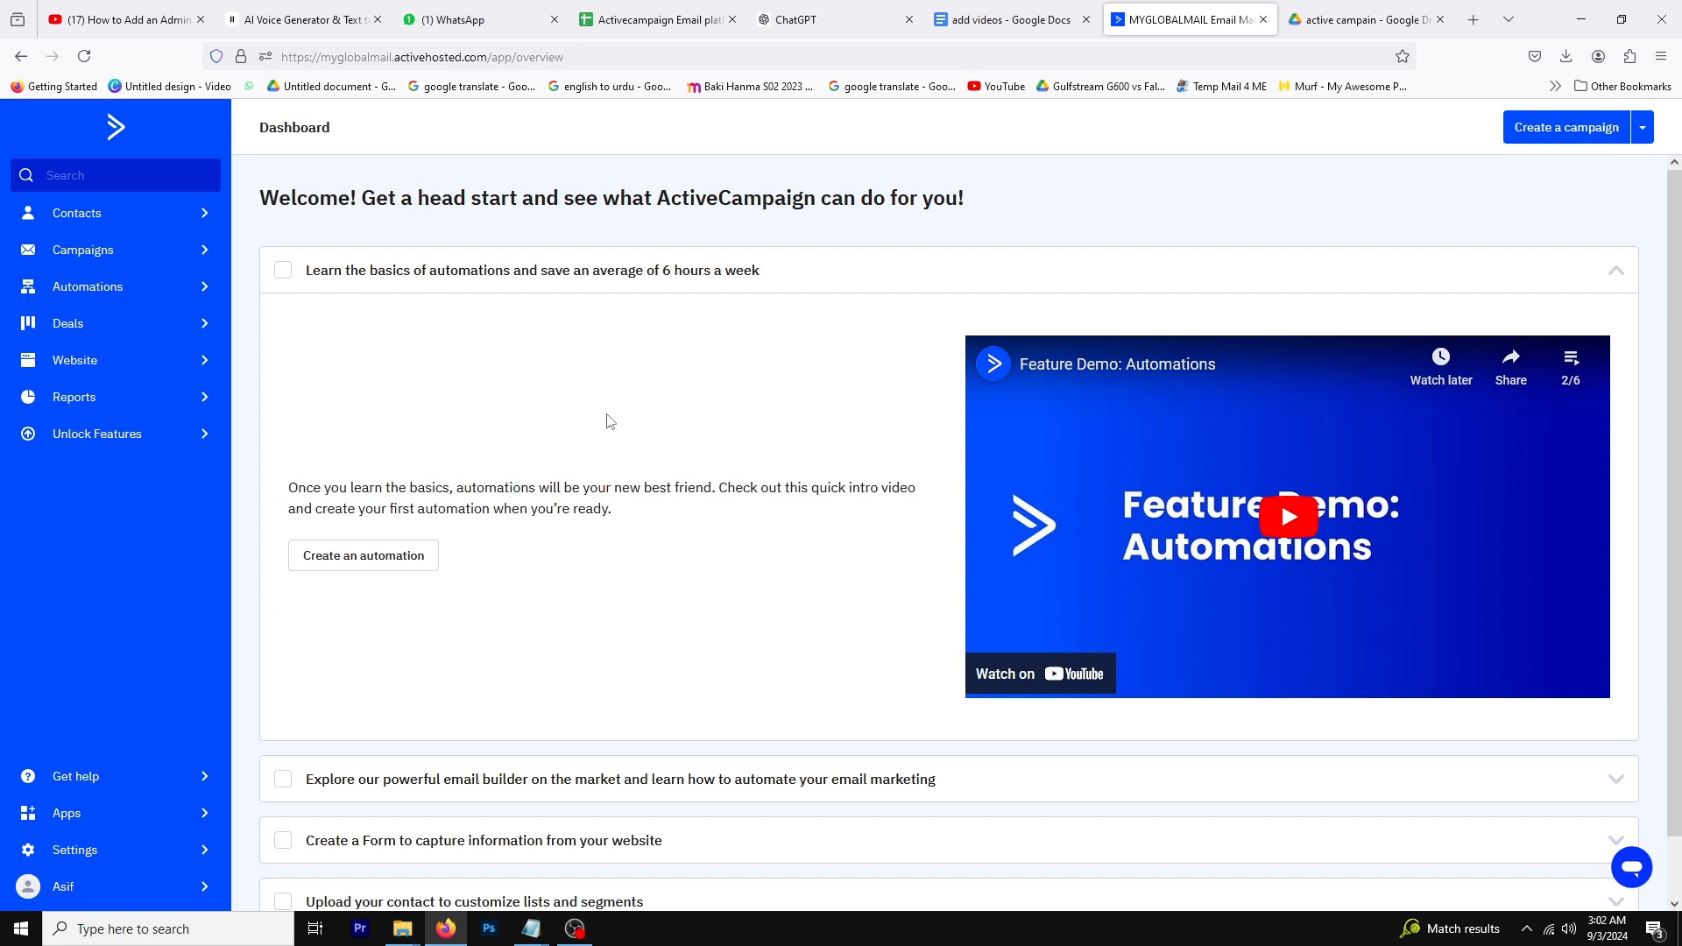
Open the 'sample' draft campaign from Campaigns in the email design editor
{"action": "left_click", "coordinate": [82, 249]}
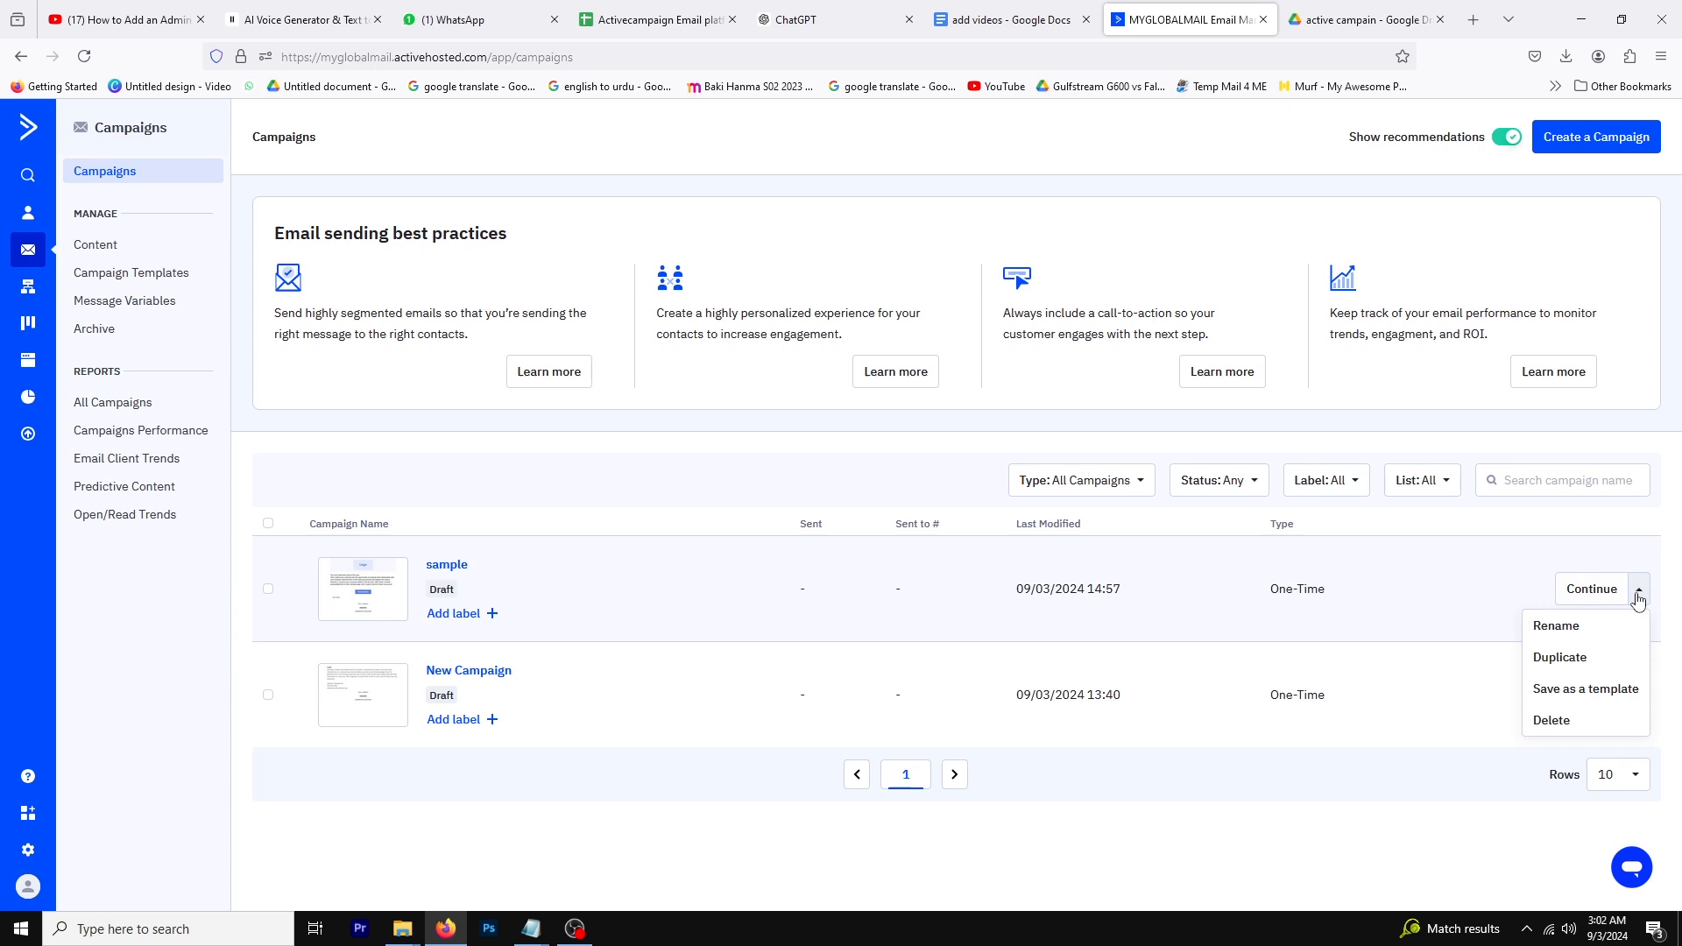
{"action": "left_click", "coordinate": [1592, 589]}
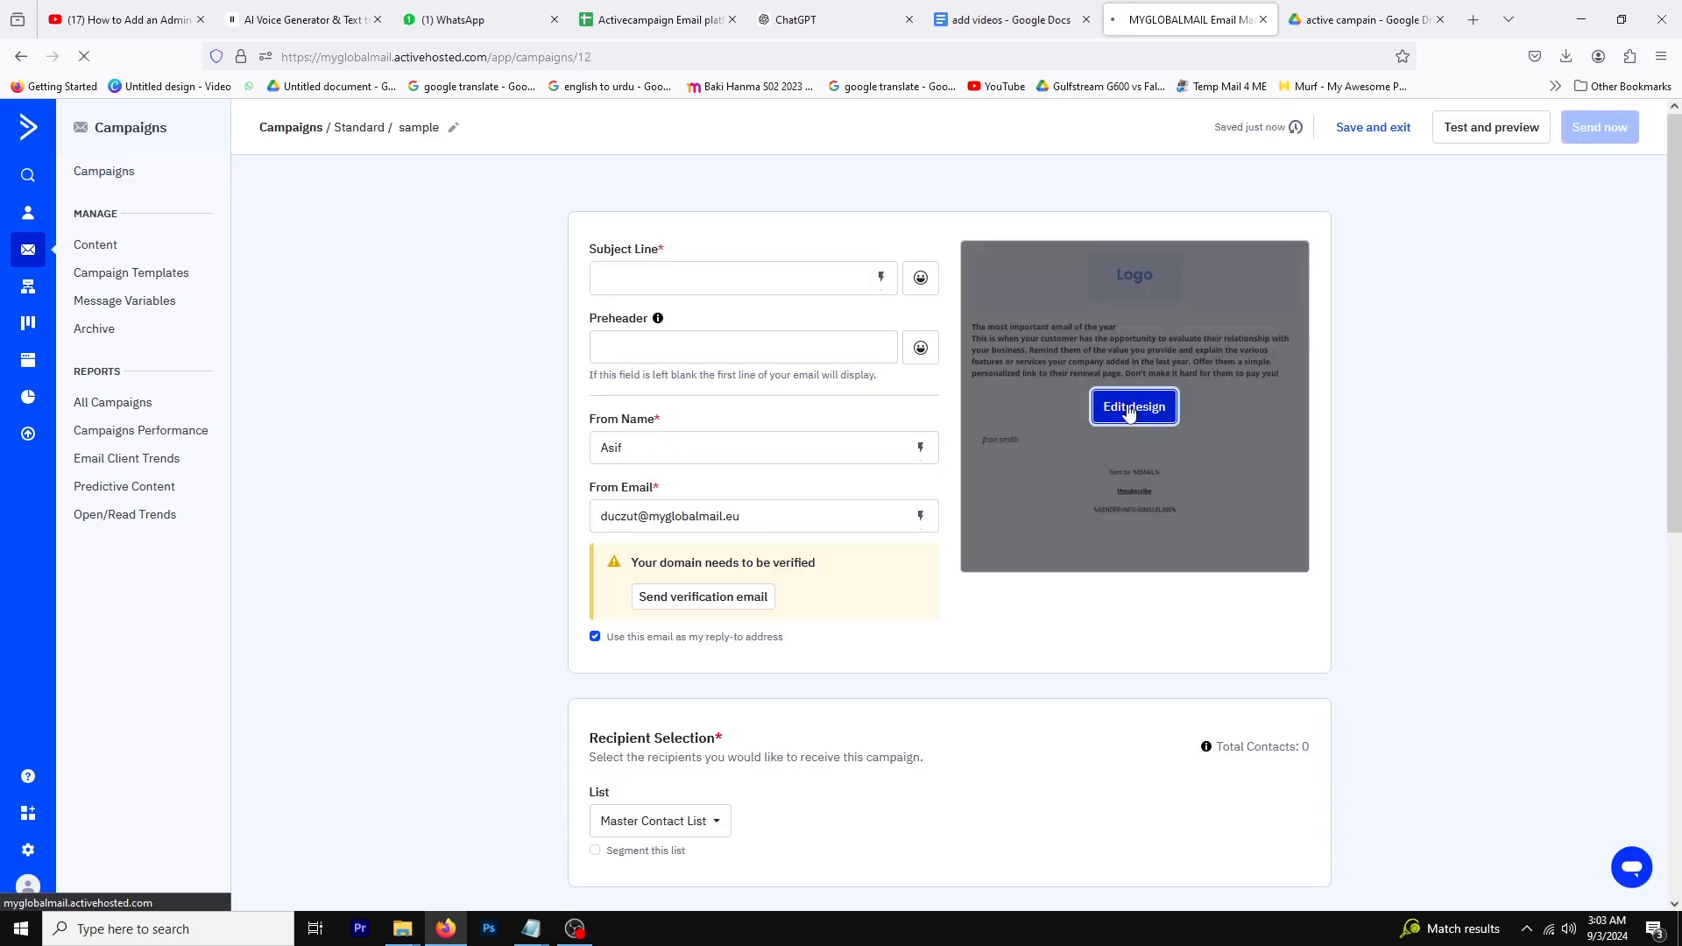
{"action": "left_click", "coordinate": [1134, 406]}
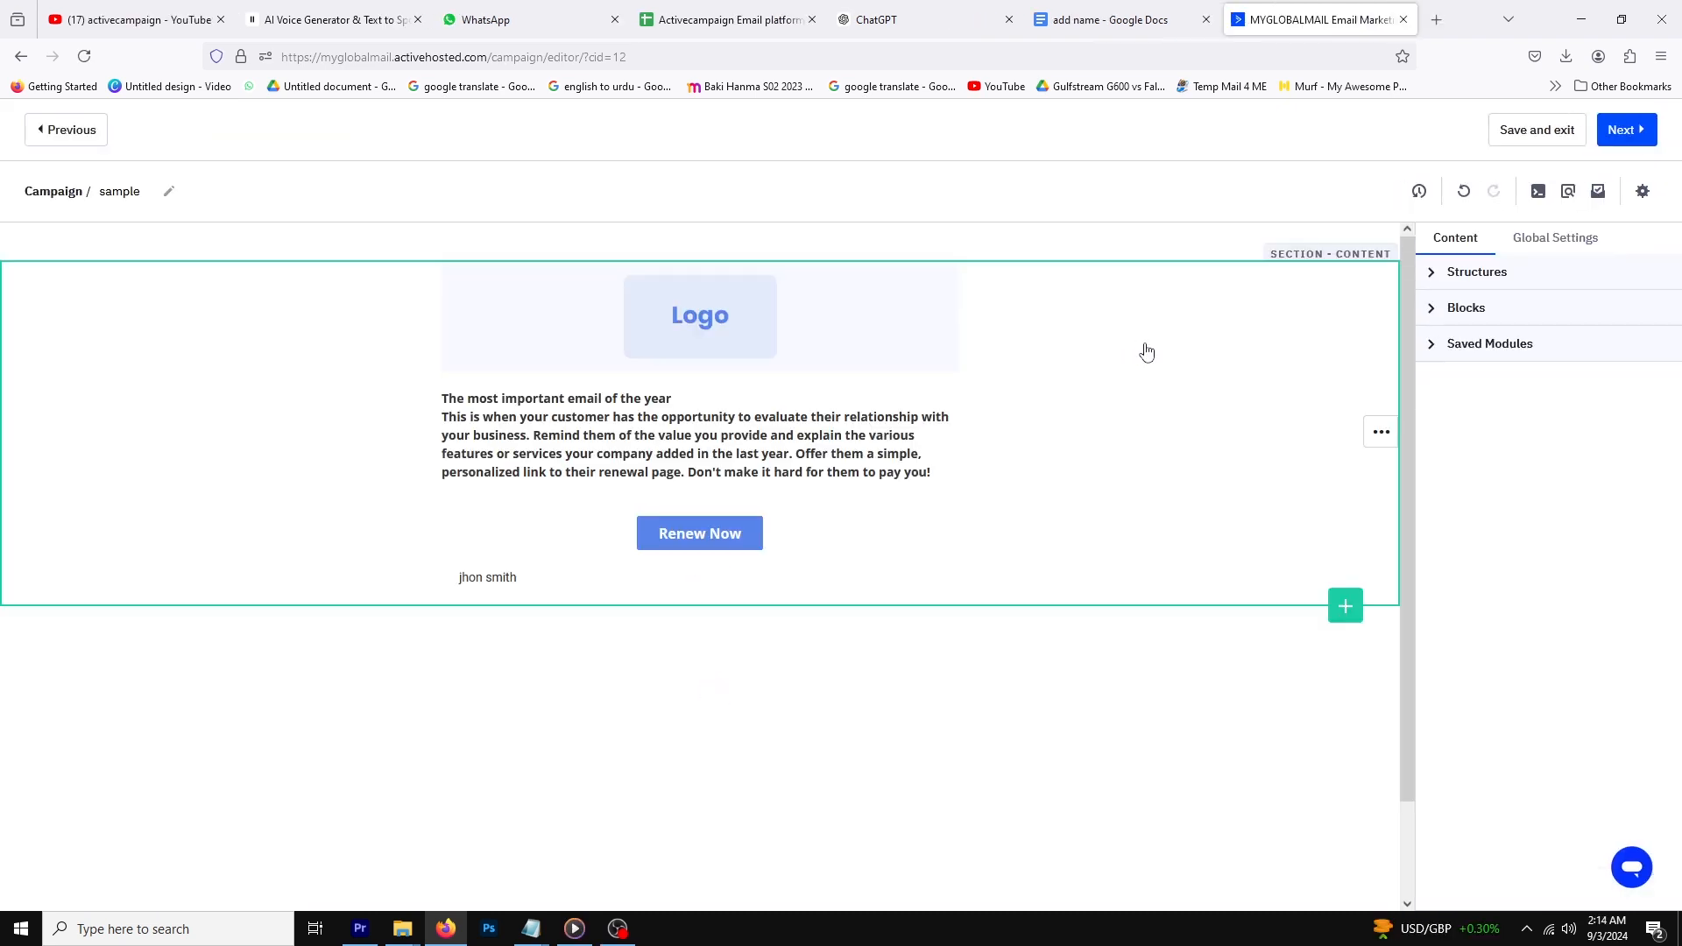
Add a Video block below the 'jhon smith' signature
{"action": "left_click", "coordinate": [1465, 309]}
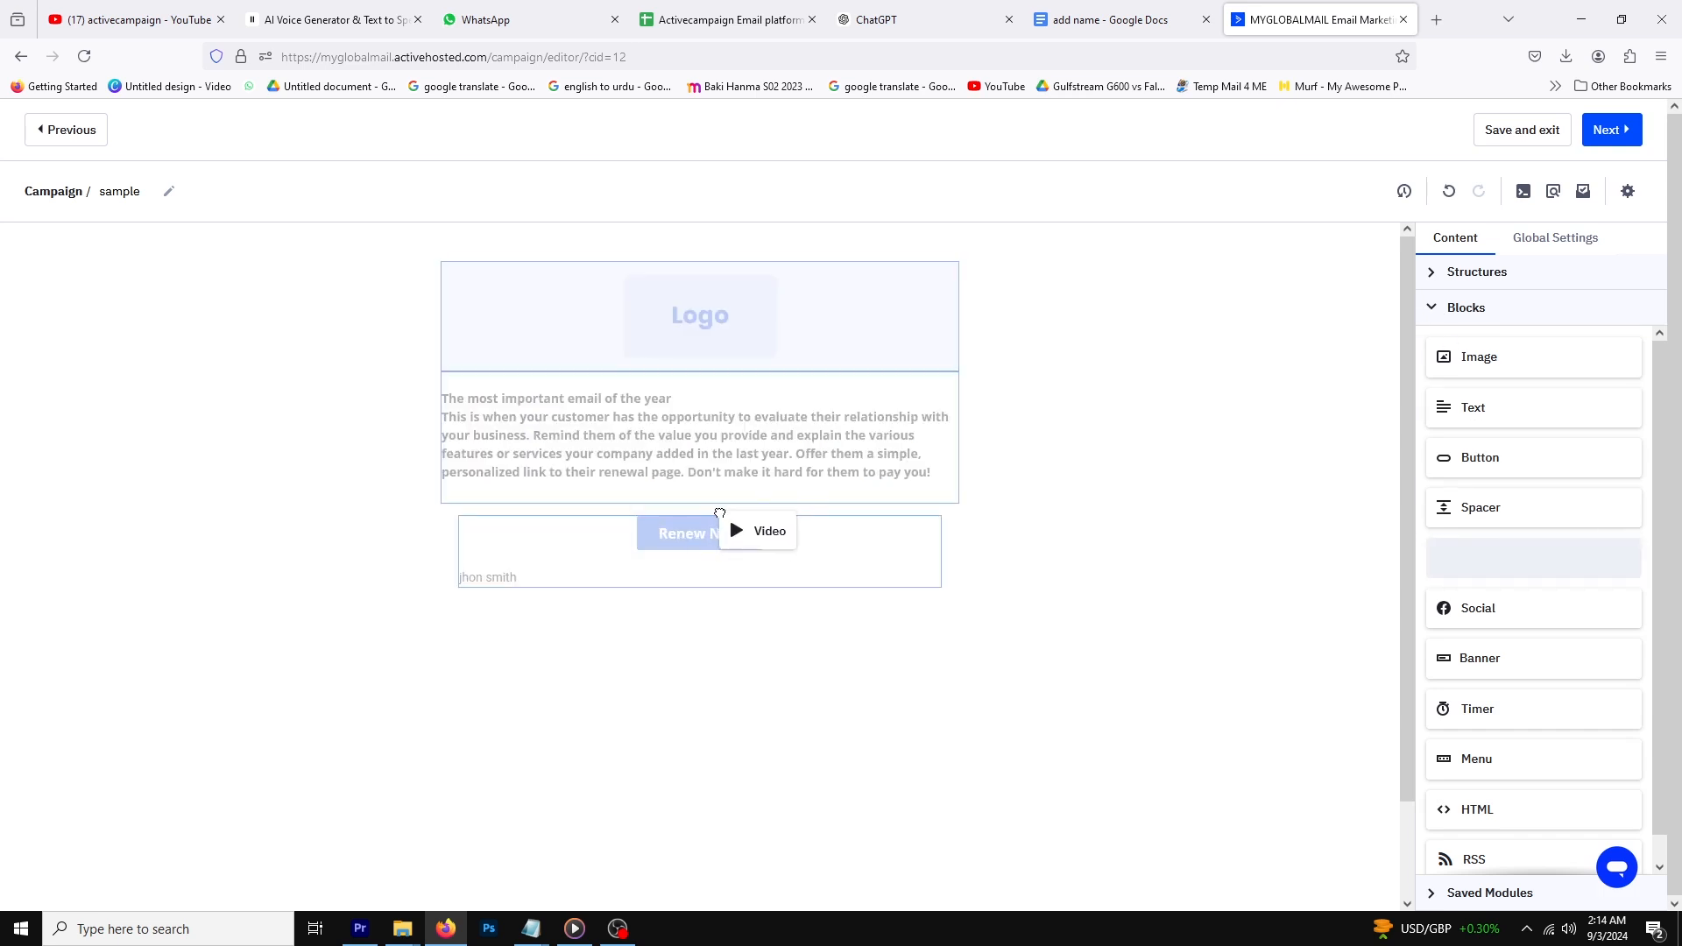
{"action": "left_click", "coordinate": [699, 638]}
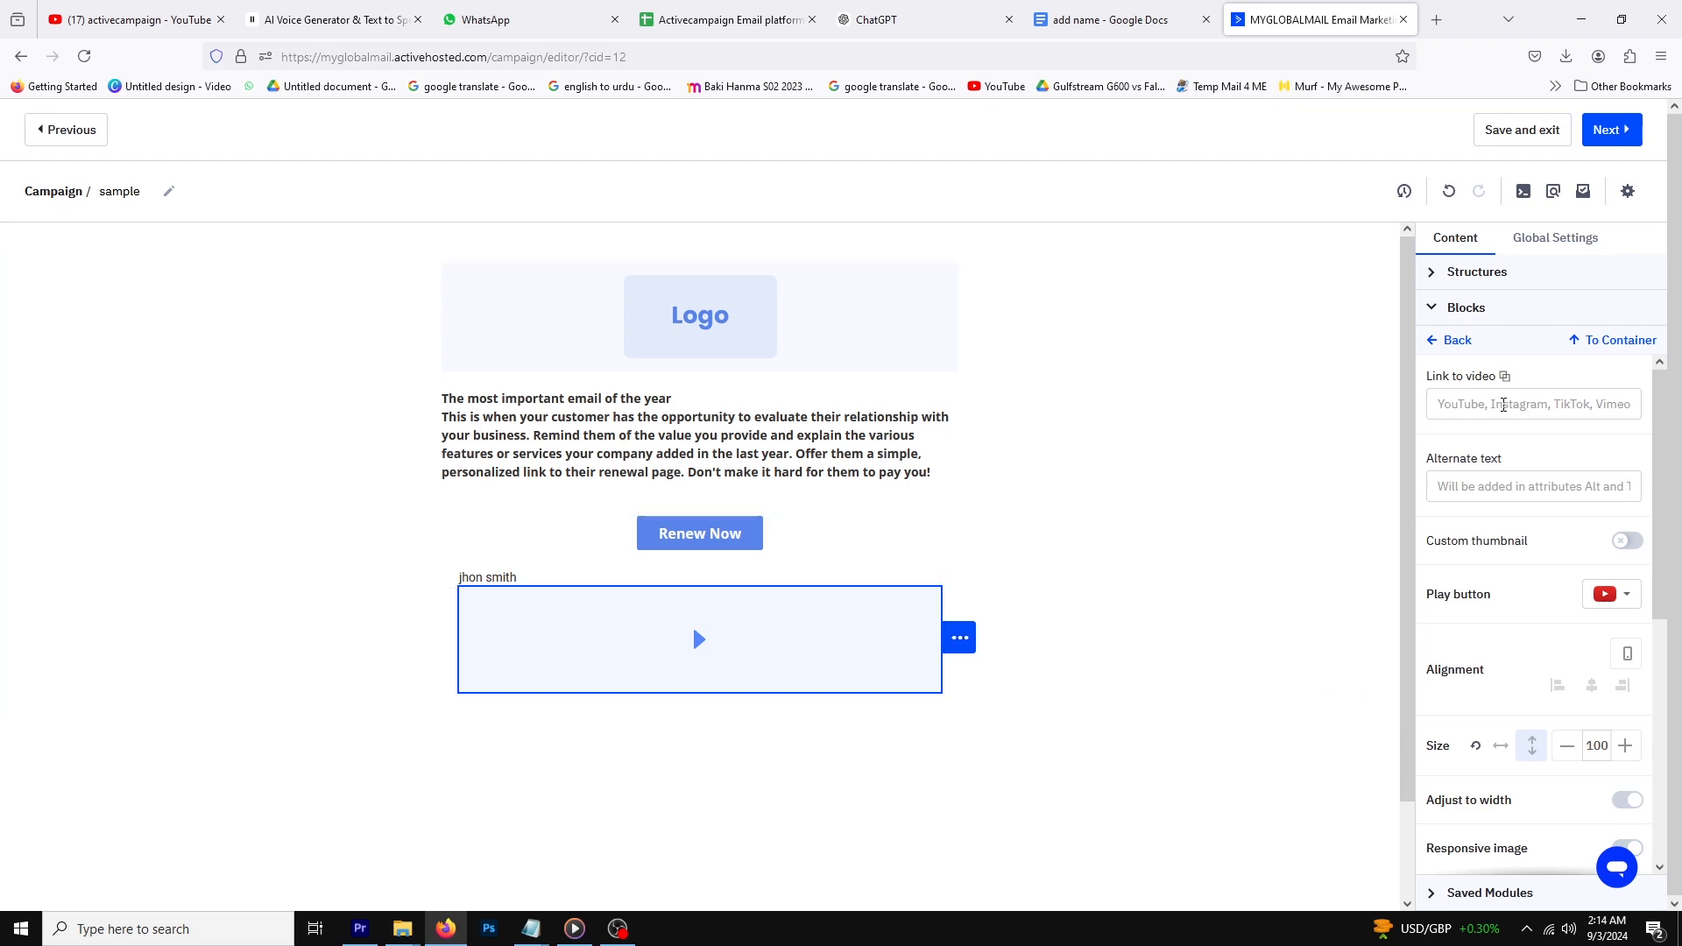
Copy the share link of the latest ActiveCampaign YouTube video and return to the editor
{"action": "left_click", "coordinate": [128, 19]}
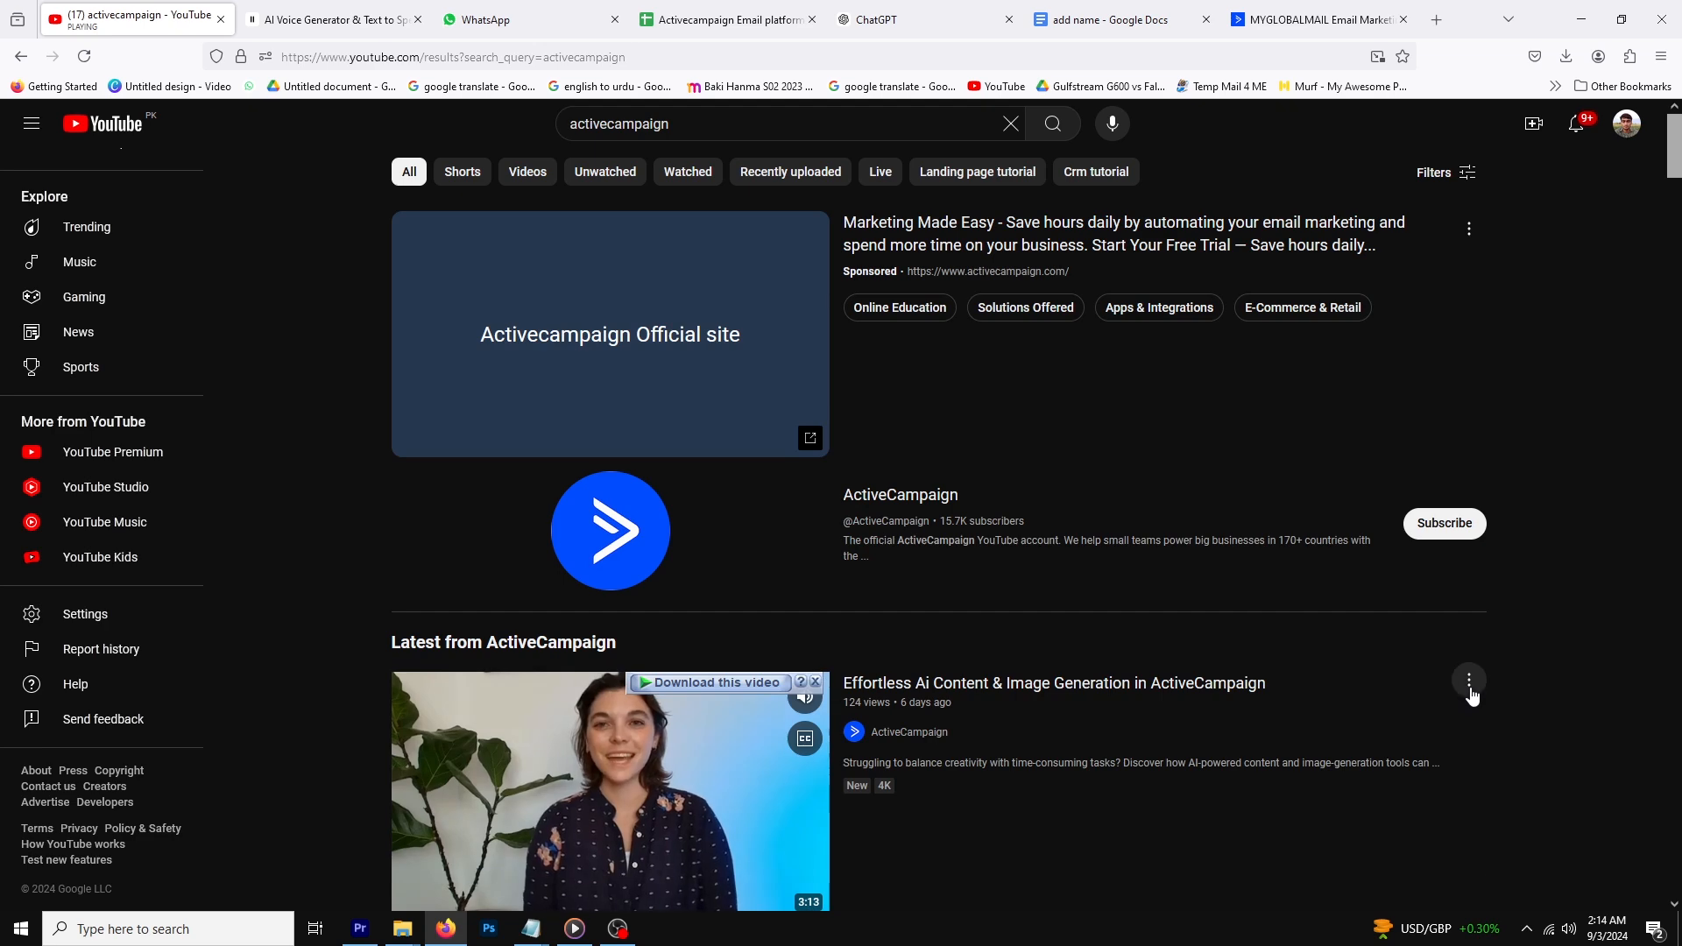
{"action": "left_click", "coordinate": [1468, 680]}
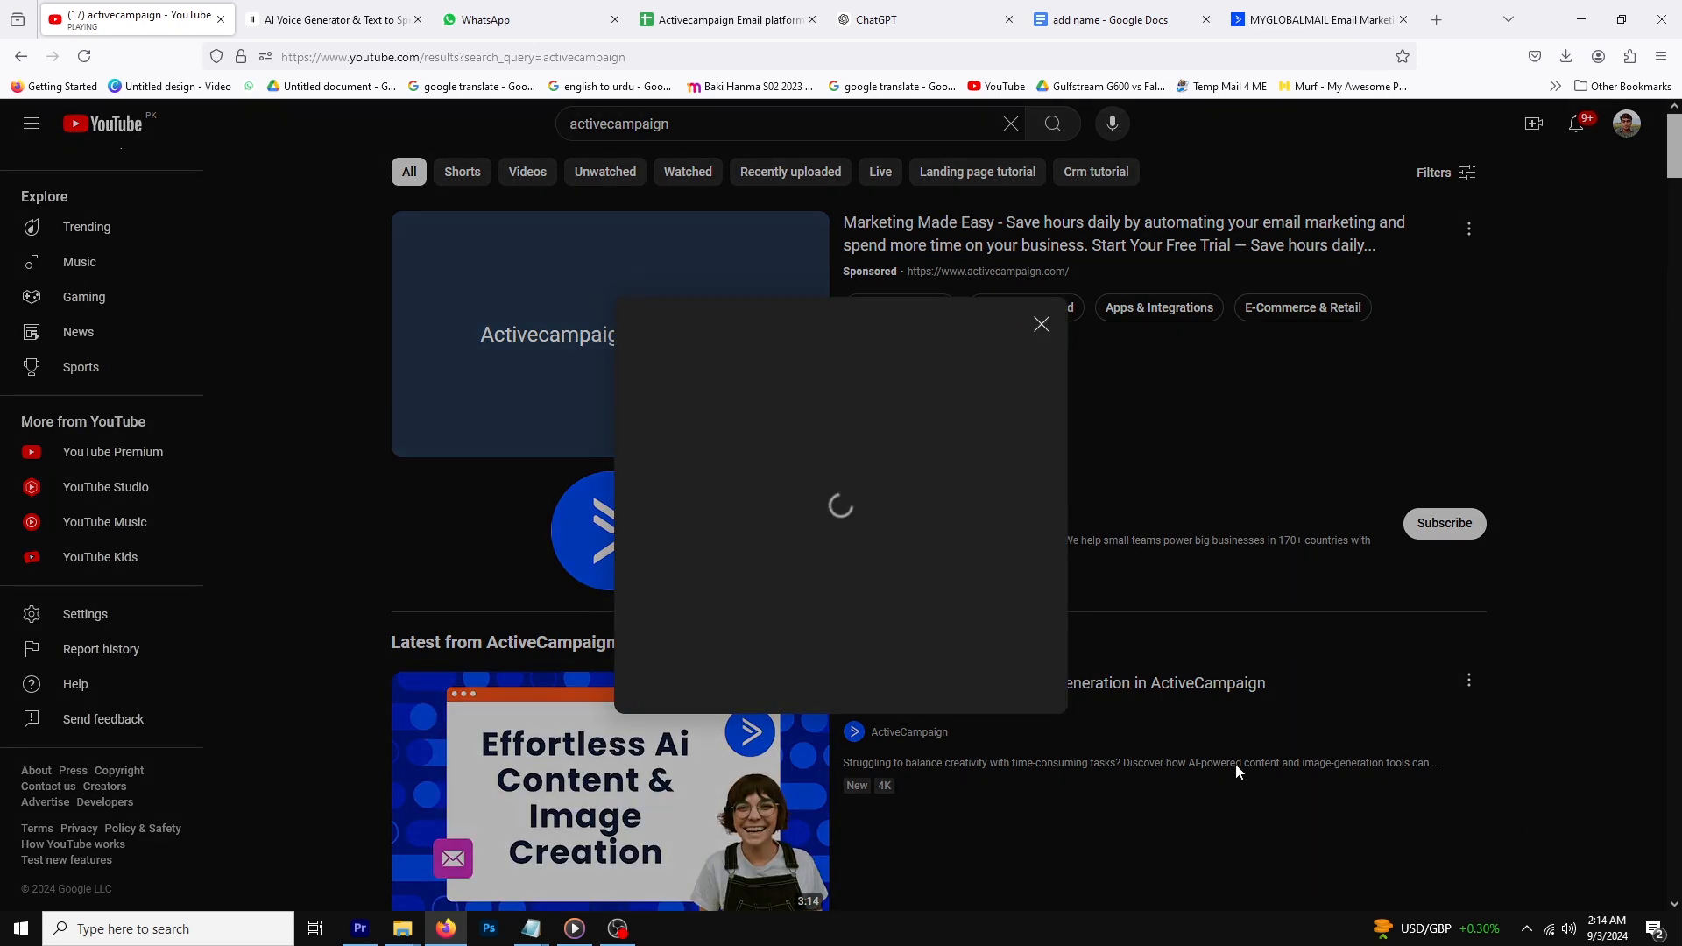
{"action": "left_click", "coordinate": [1008, 601]}
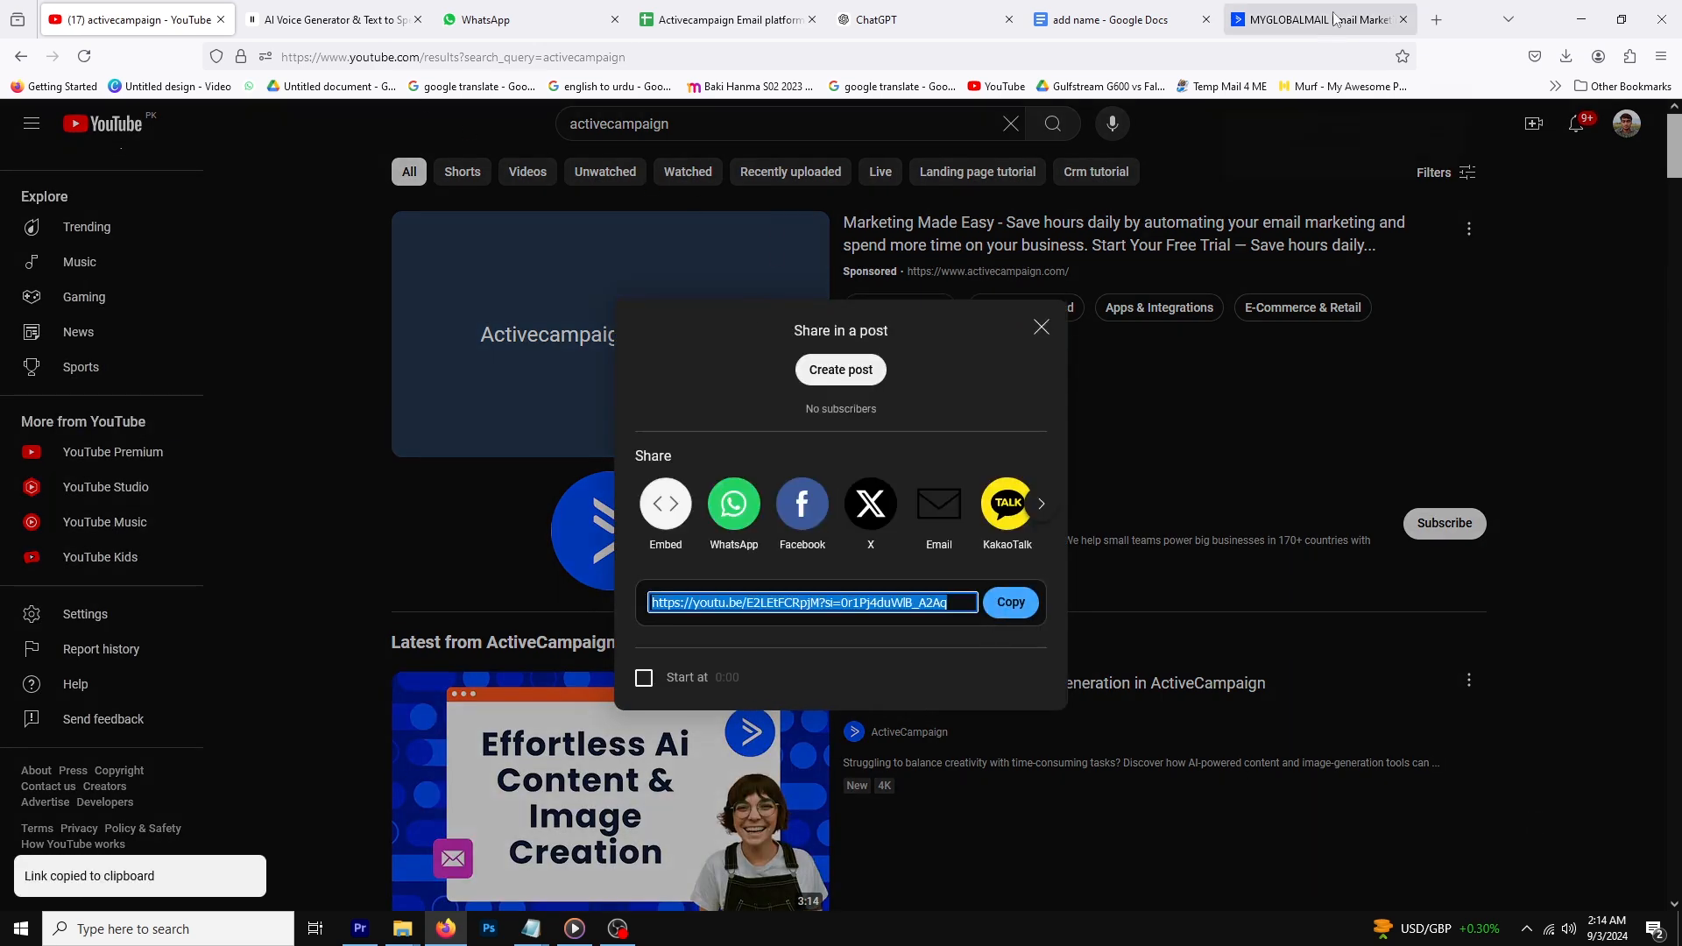
{"action": "left_click", "coordinate": [1303, 19]}
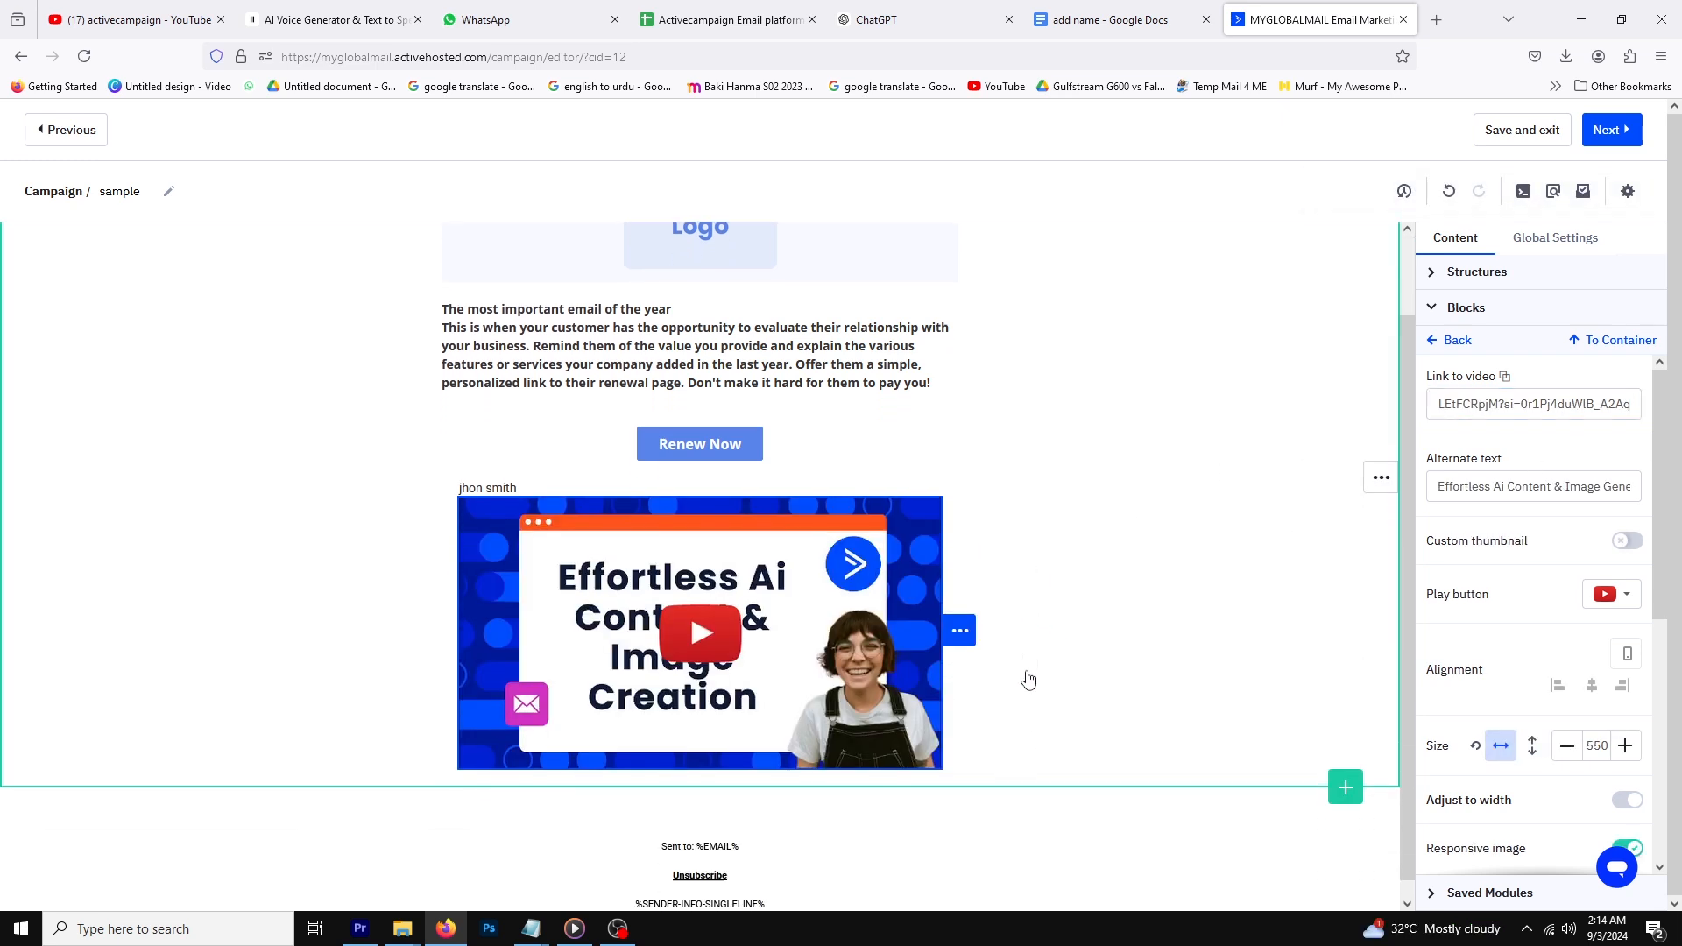
{"action": "mouse_move", "coordinate": [1154, 561]}
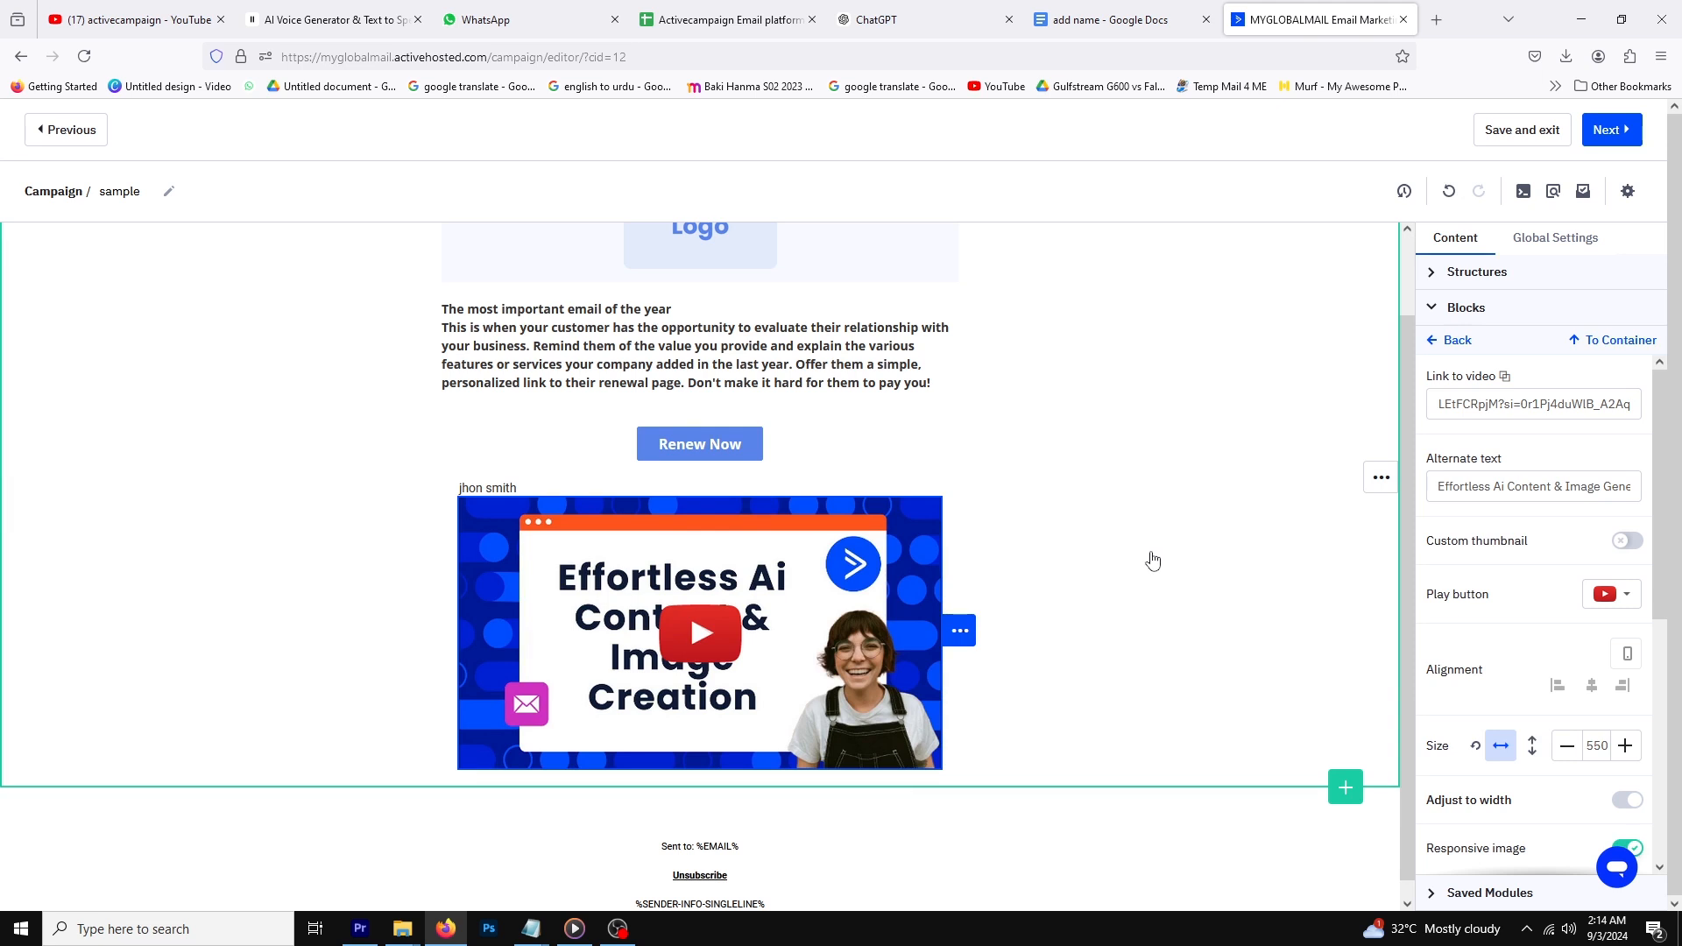